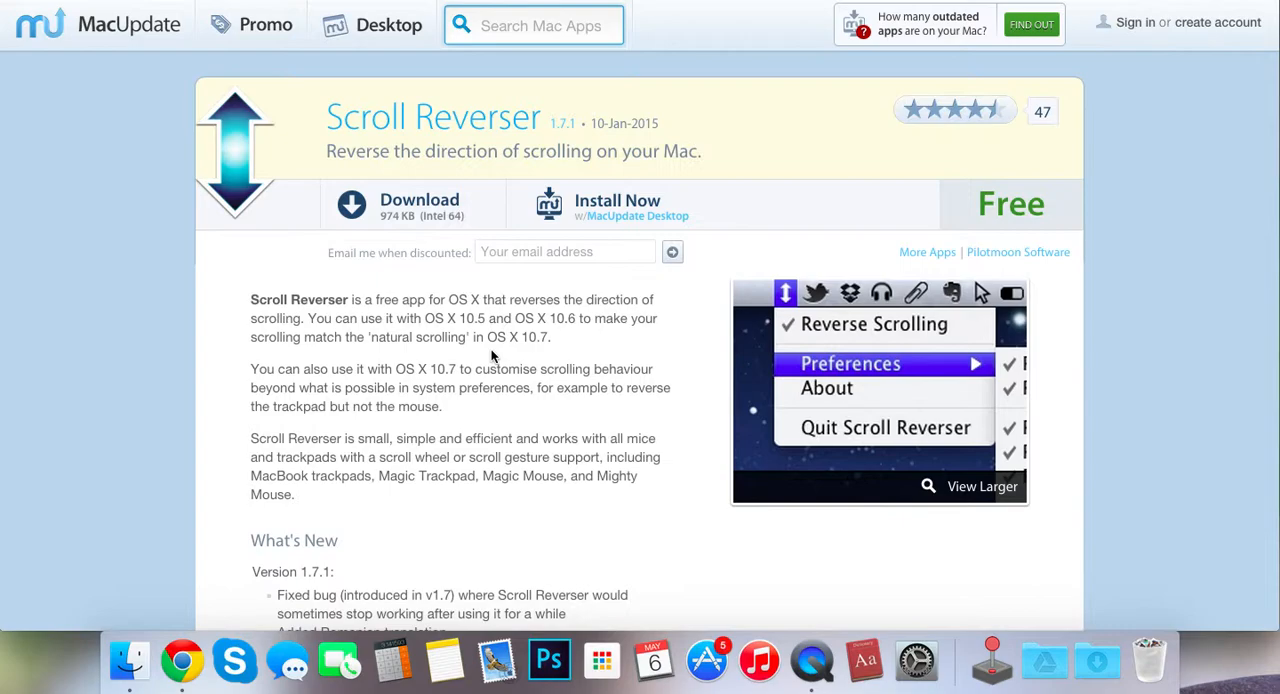
{"action": "mouse_move", "coordinate": [537, 373]}
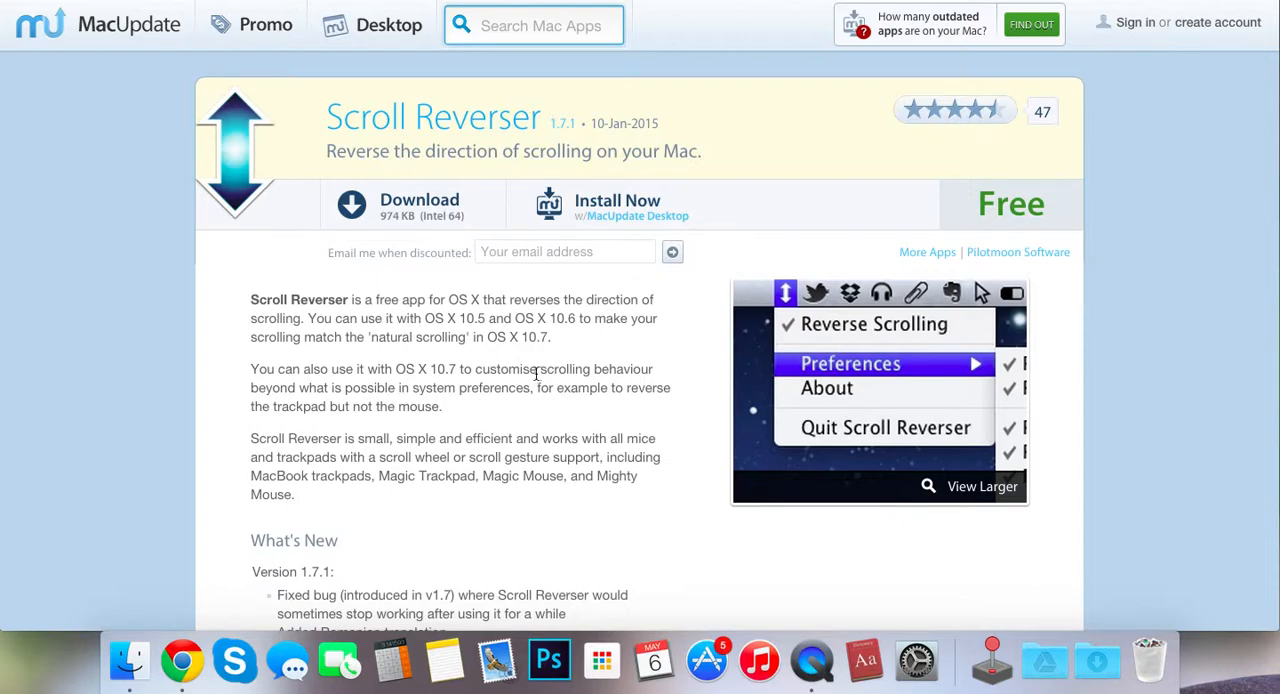
- Download Scroll Reverser 1.7.1 from its MacUpdate page and open ScrollReverser-1.7.1.zip
{"action": "scroll", "scroll_direction": "down", "scroll_amount": 3}
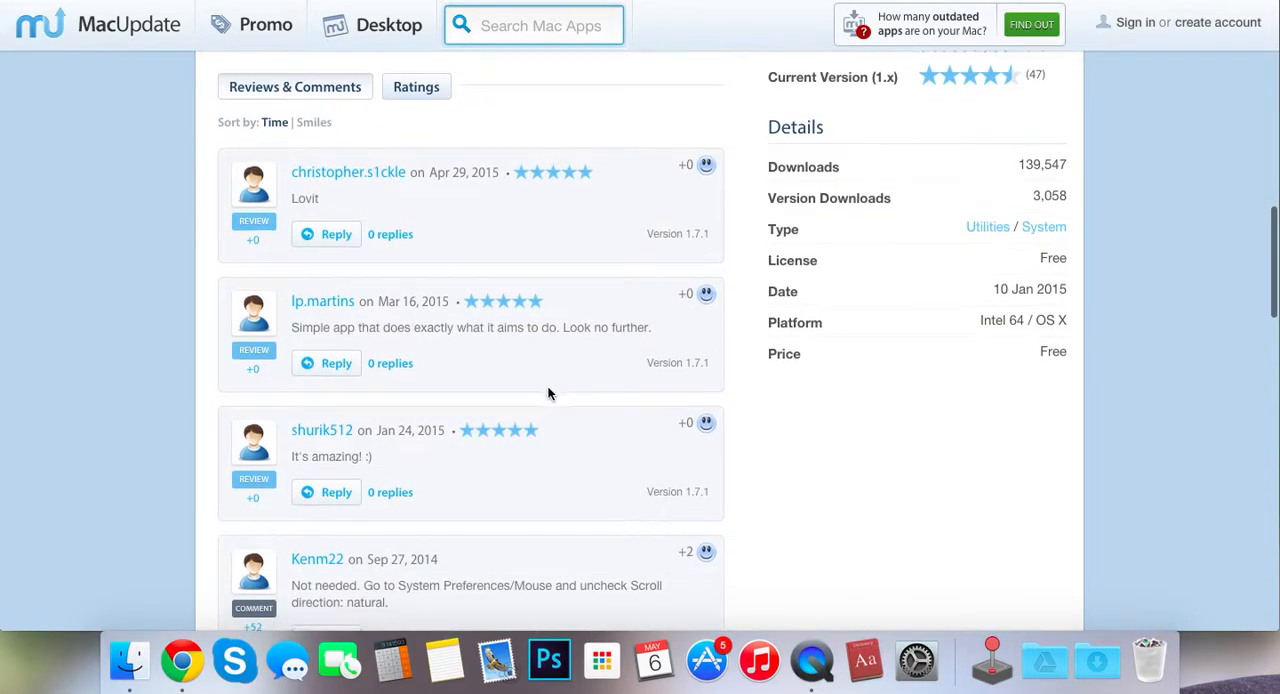
{"action": "mouse_move", "coordinate": [544, 280]}
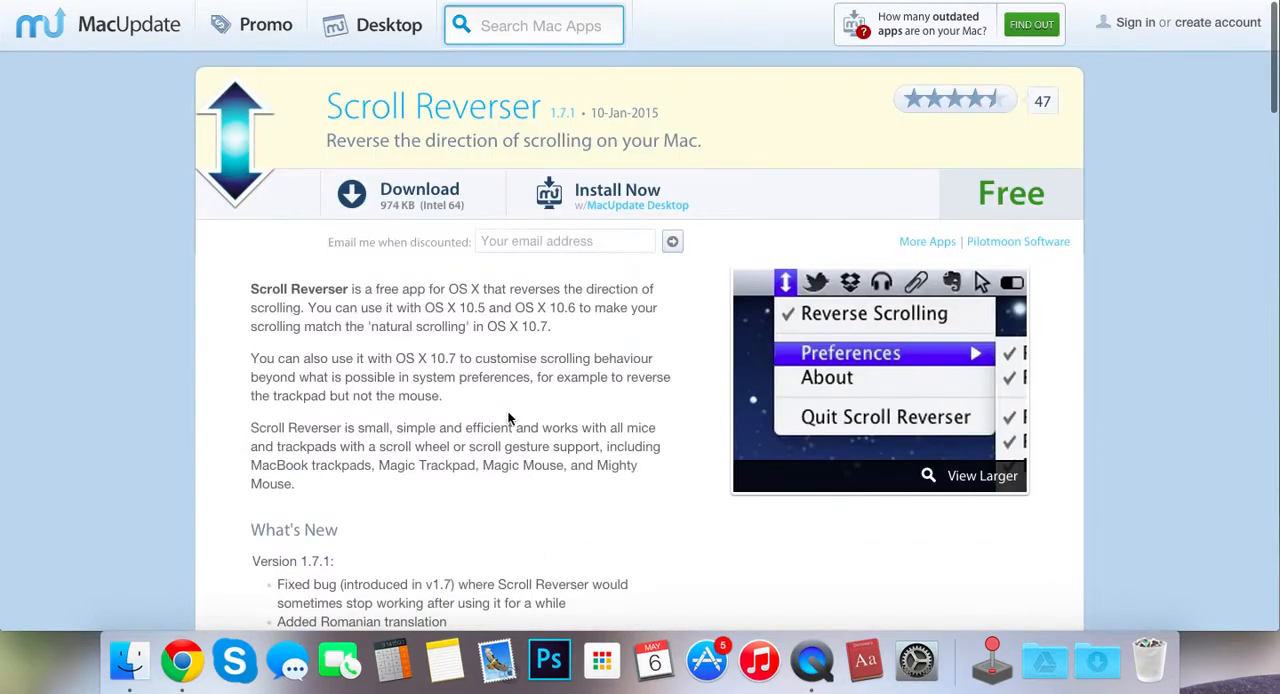
{"action": "scroll", "scroll_direction": "down", "scroll_amount": 3}
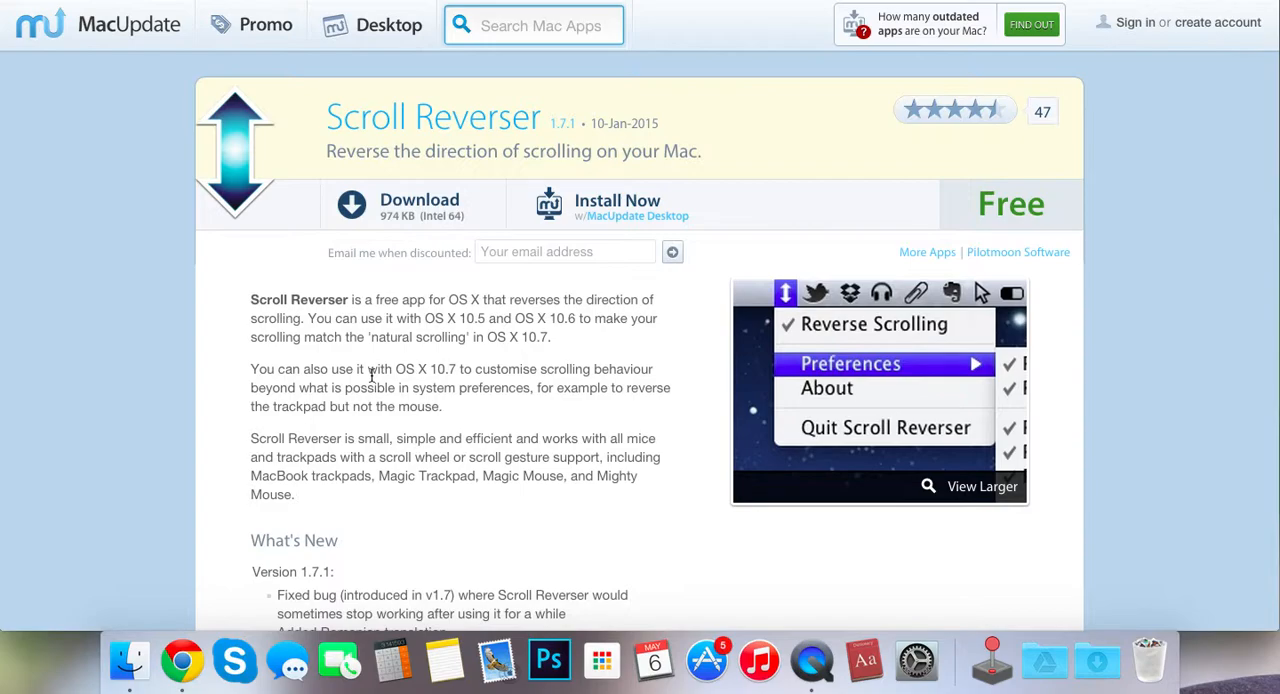
{"action": "mouse_move", "coordinate": [543, 365]}
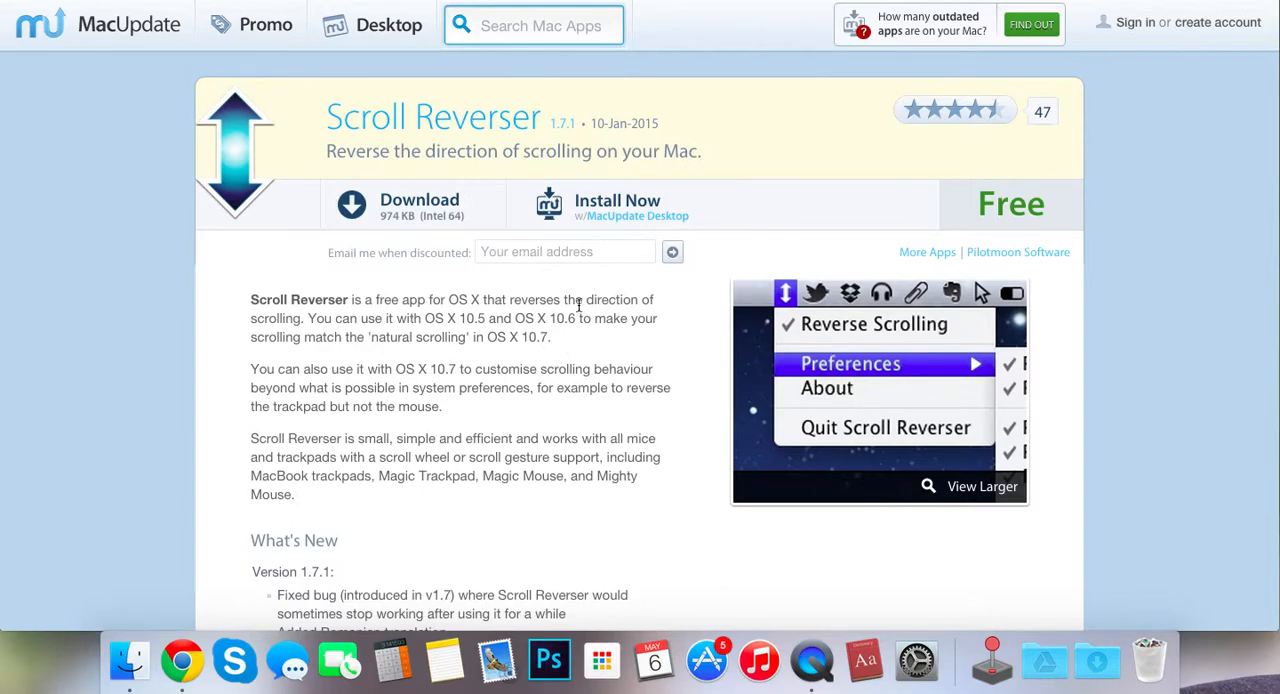
{"action": "scroll", "scroll_direction": "down", "scroll_amount": 3}
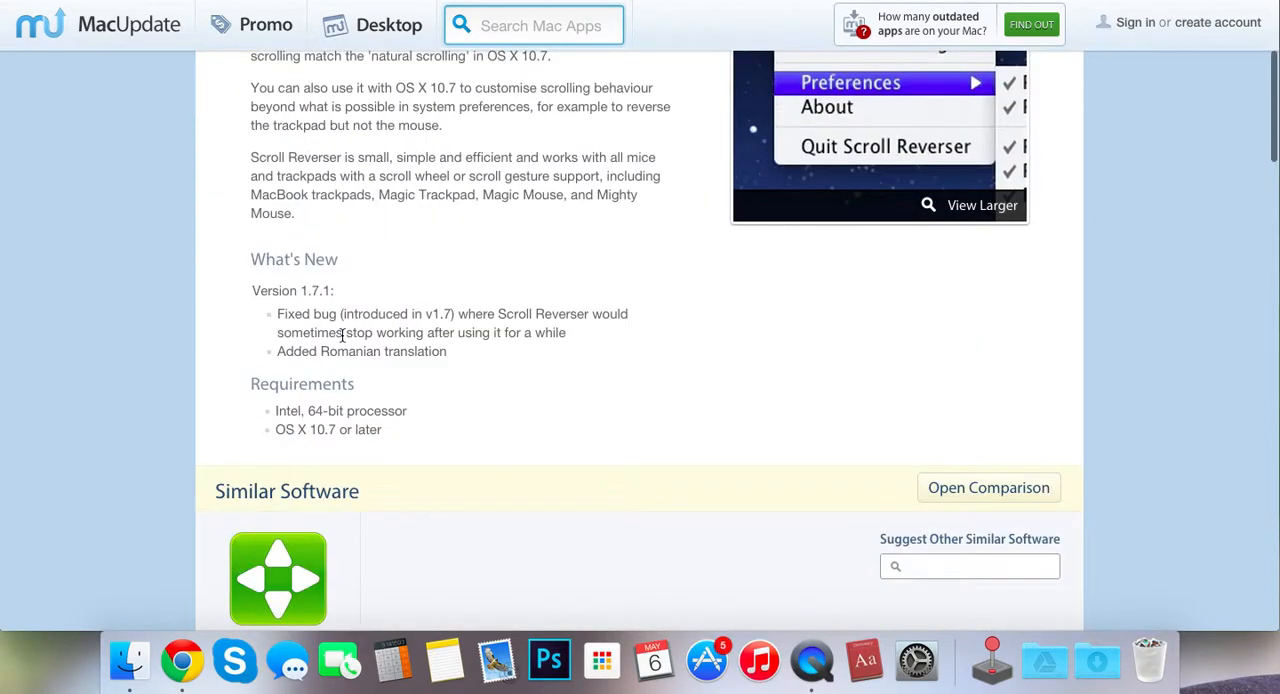
{"action": "scroll", "scroll_direction": "up", "scroll_amount": 3}
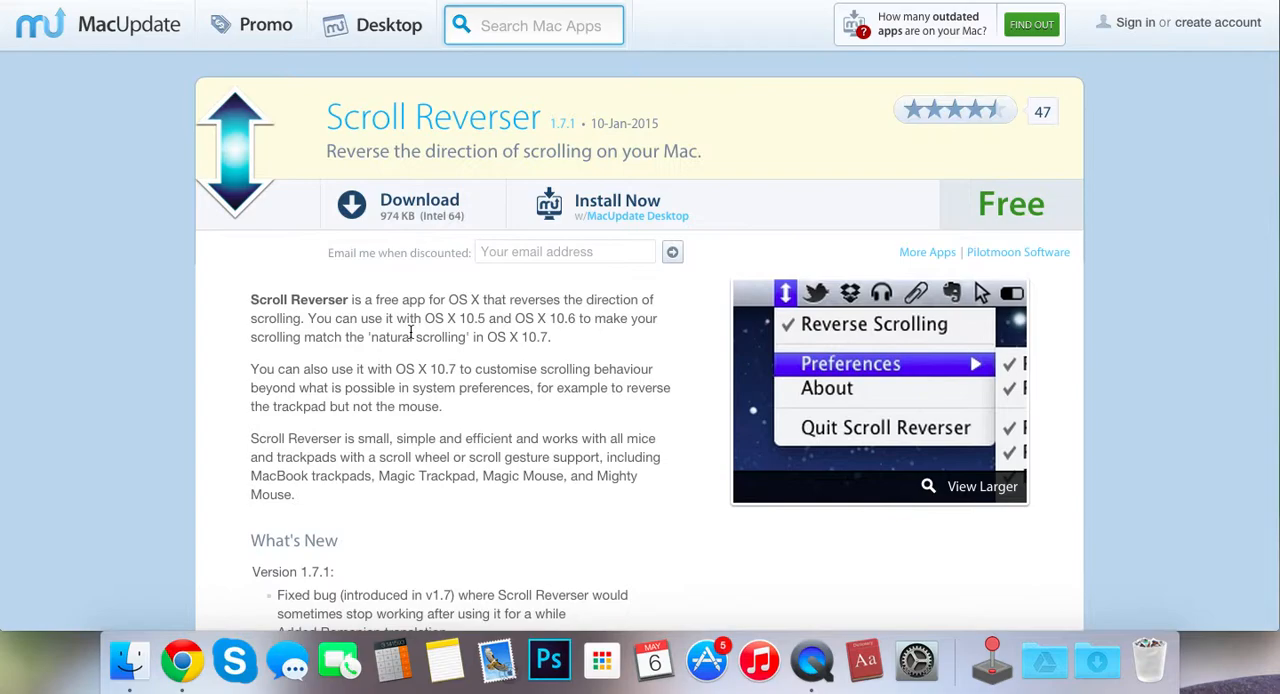
{"action": "mouse_move", "coordinate": [503, 222]}
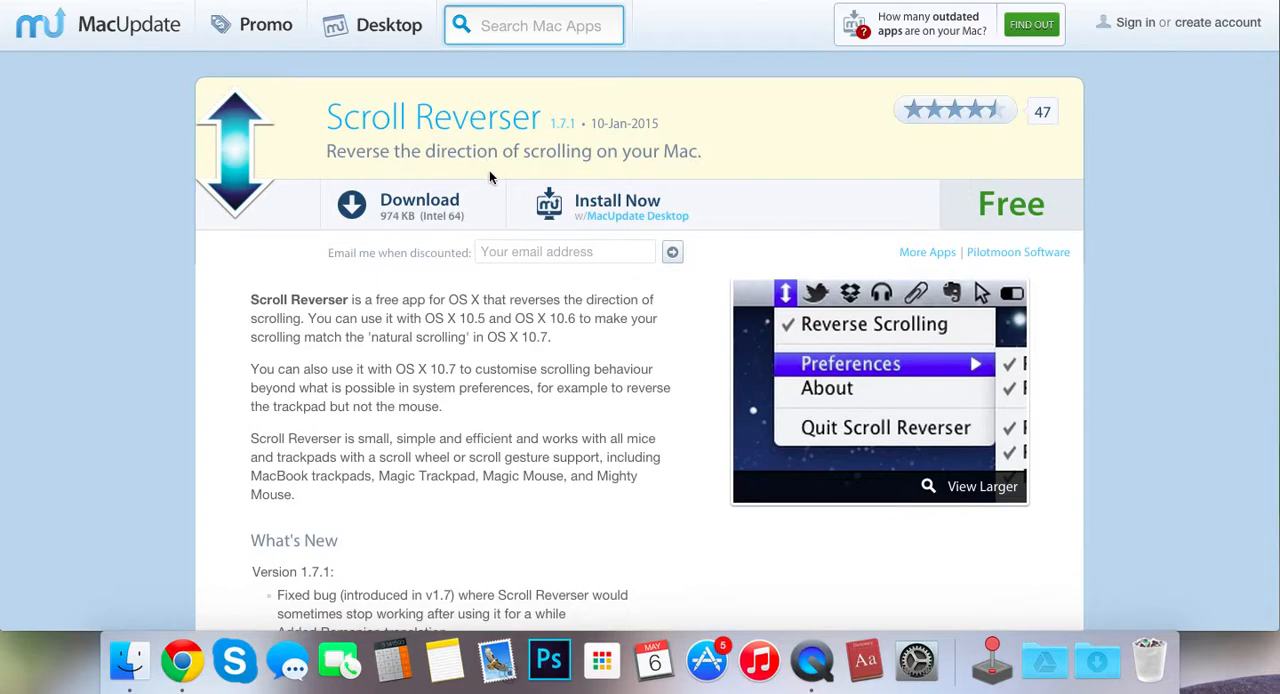
{"action": "mouse_move", "coordinate": [508, 205]}
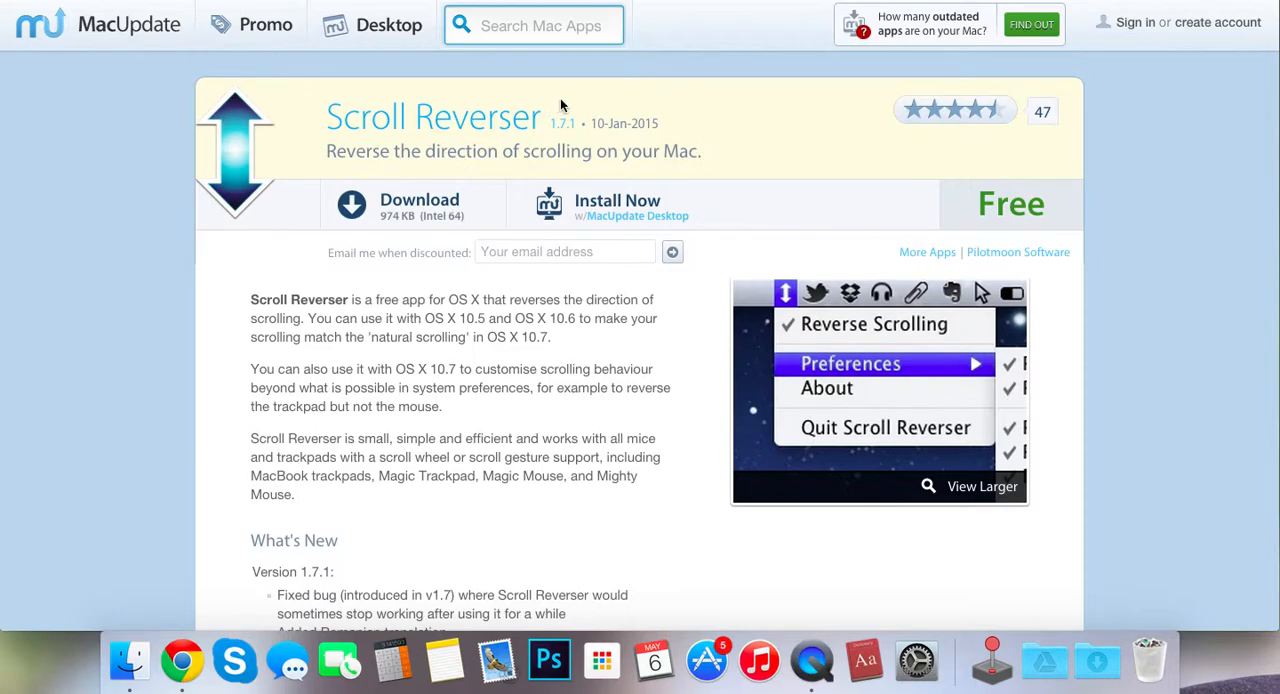
{"action": "mouse_move", "coordinate": [583, 160]}
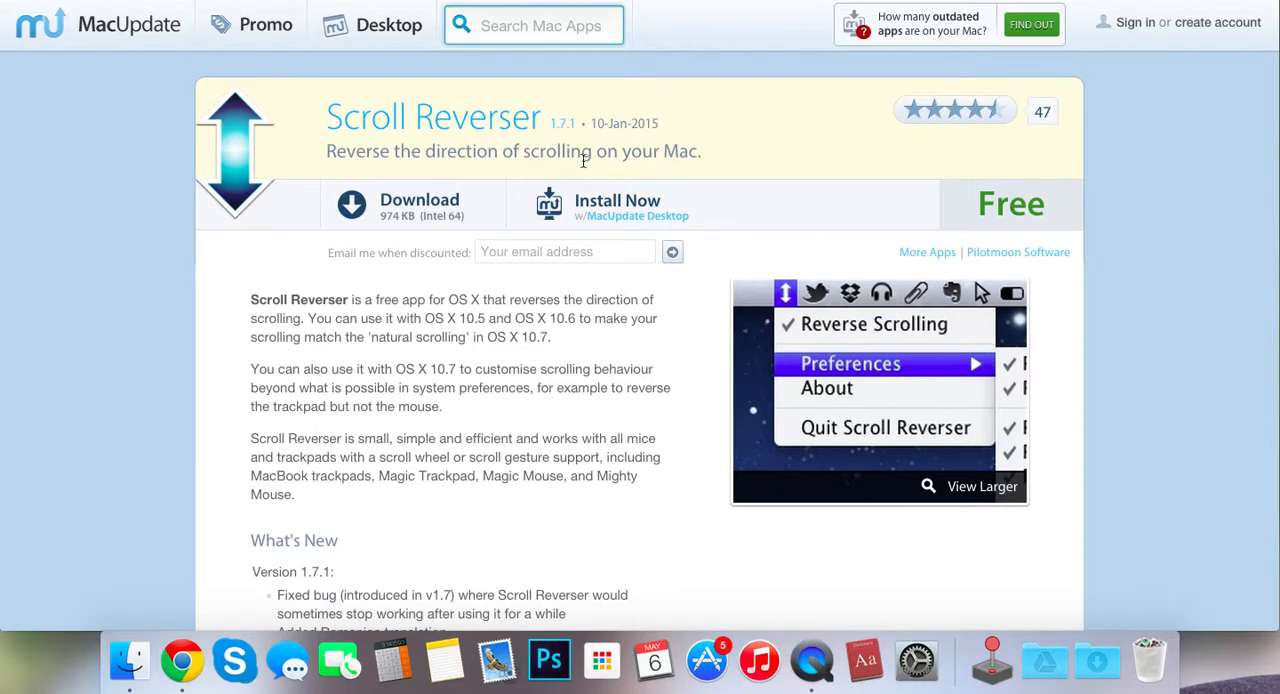
{"action": "mouse_move", "coordinate": [260, 298]}
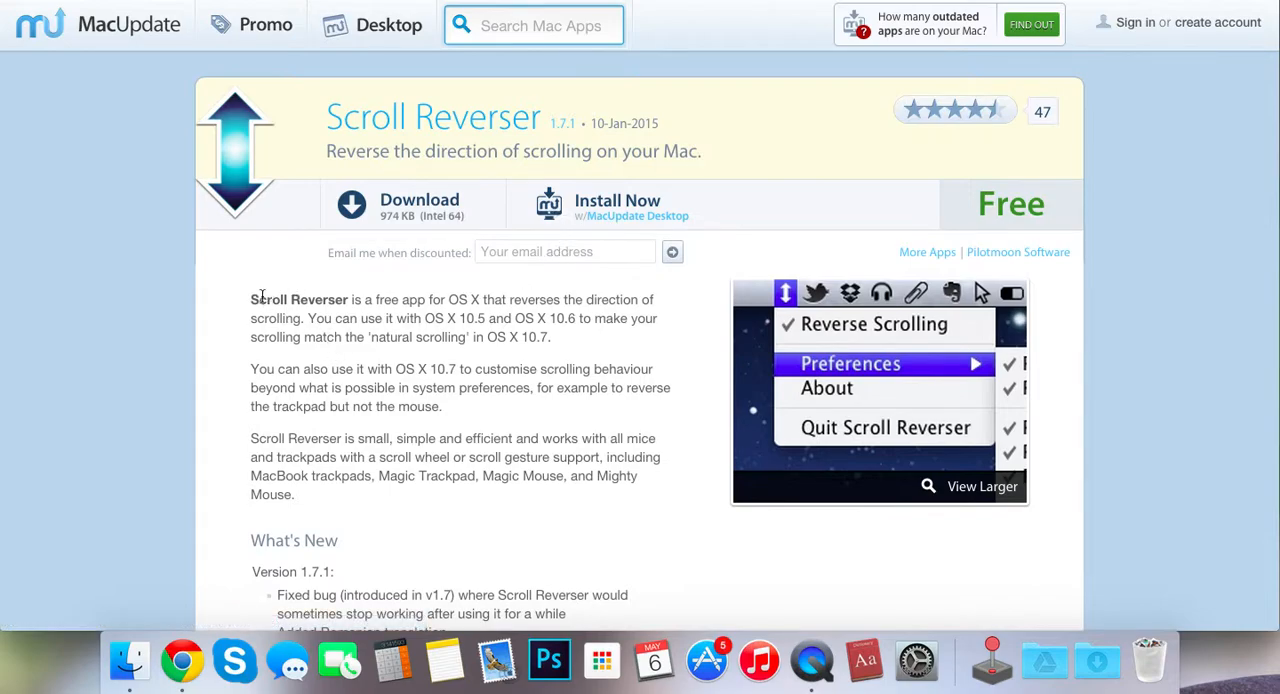
{"action": "mouse_move", "coordinate": [397, 290]}
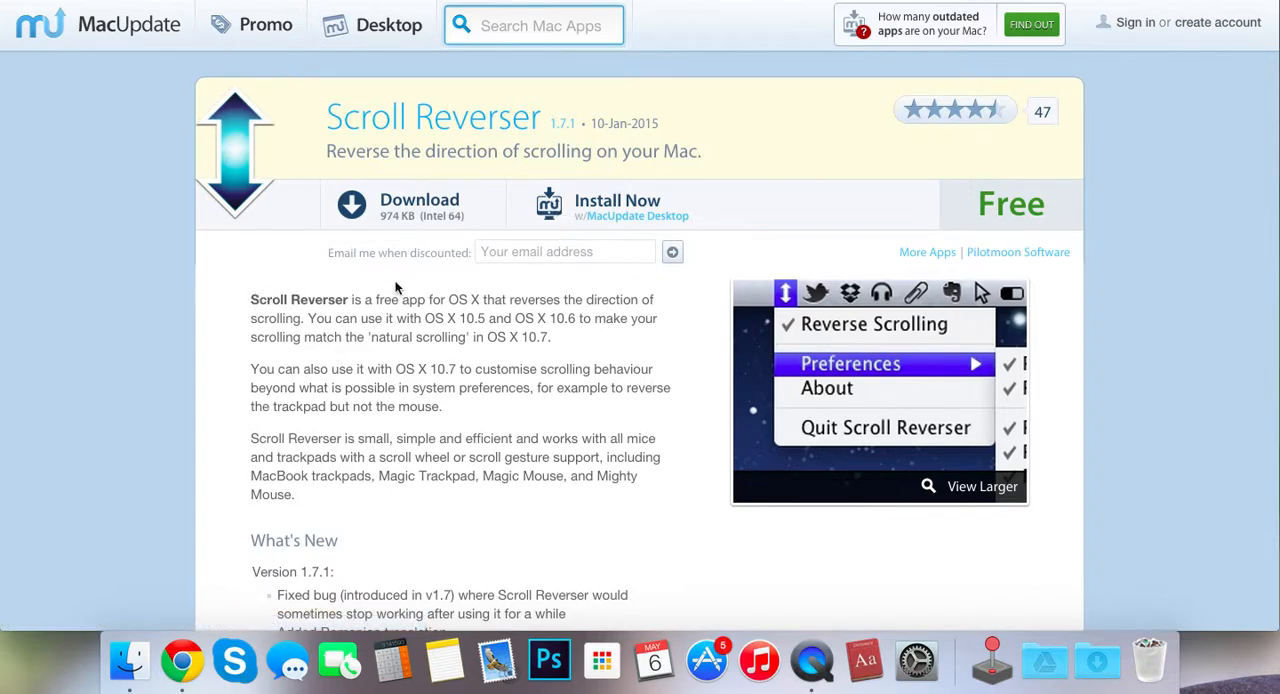
{"action": "scroll", "scroll_direction": "down", "scroll_amount": 3}
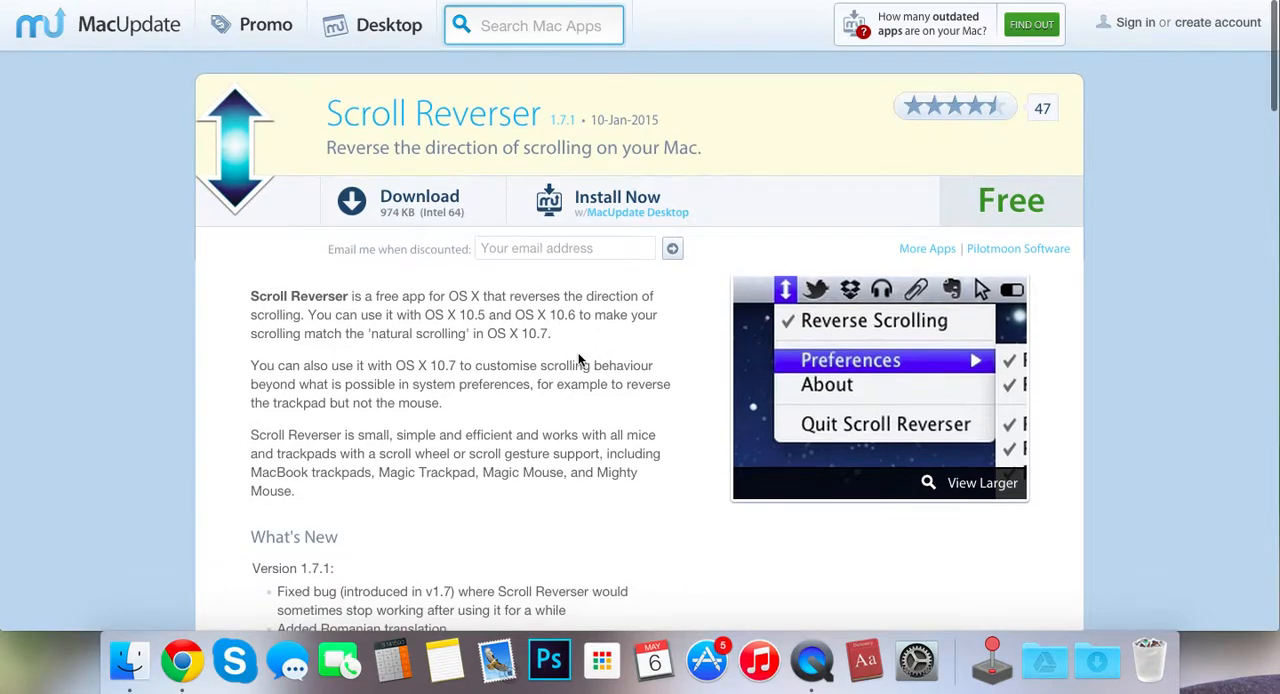
{"action": "scroll", "scroll_direction": "down", "scroll_amount": 3}
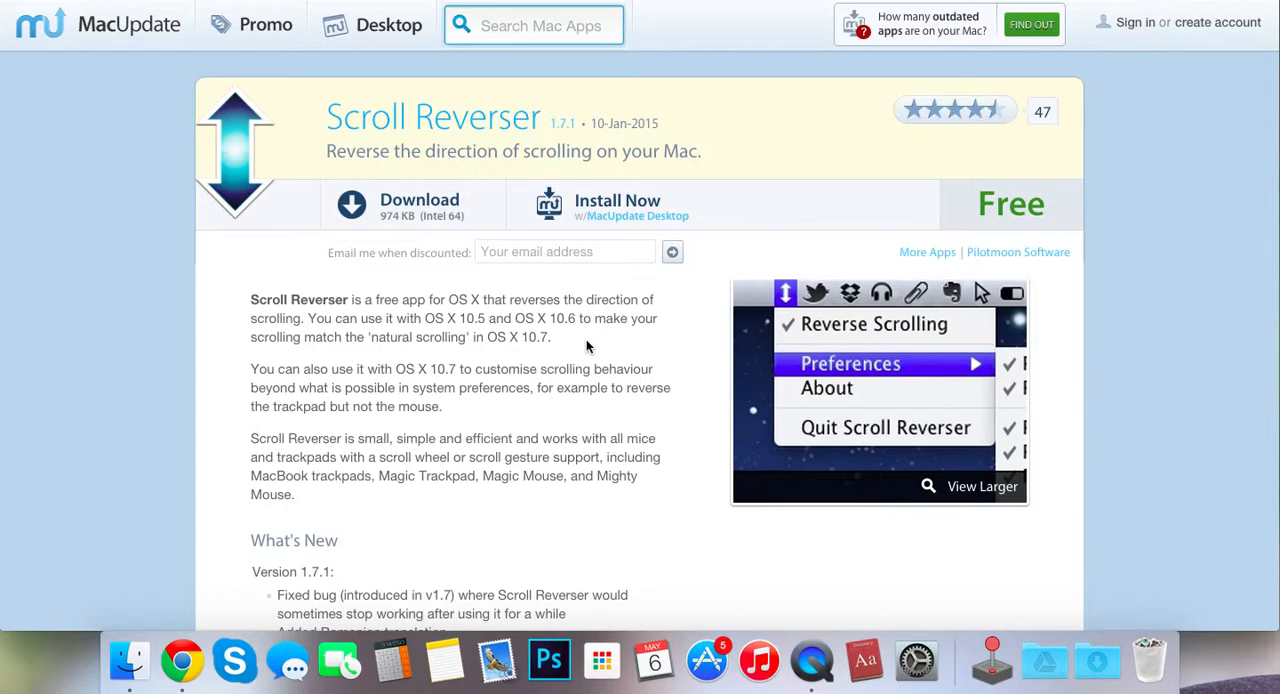
{"action": "scroll", "scroll_direction": "down", "scroll_amount": 3}
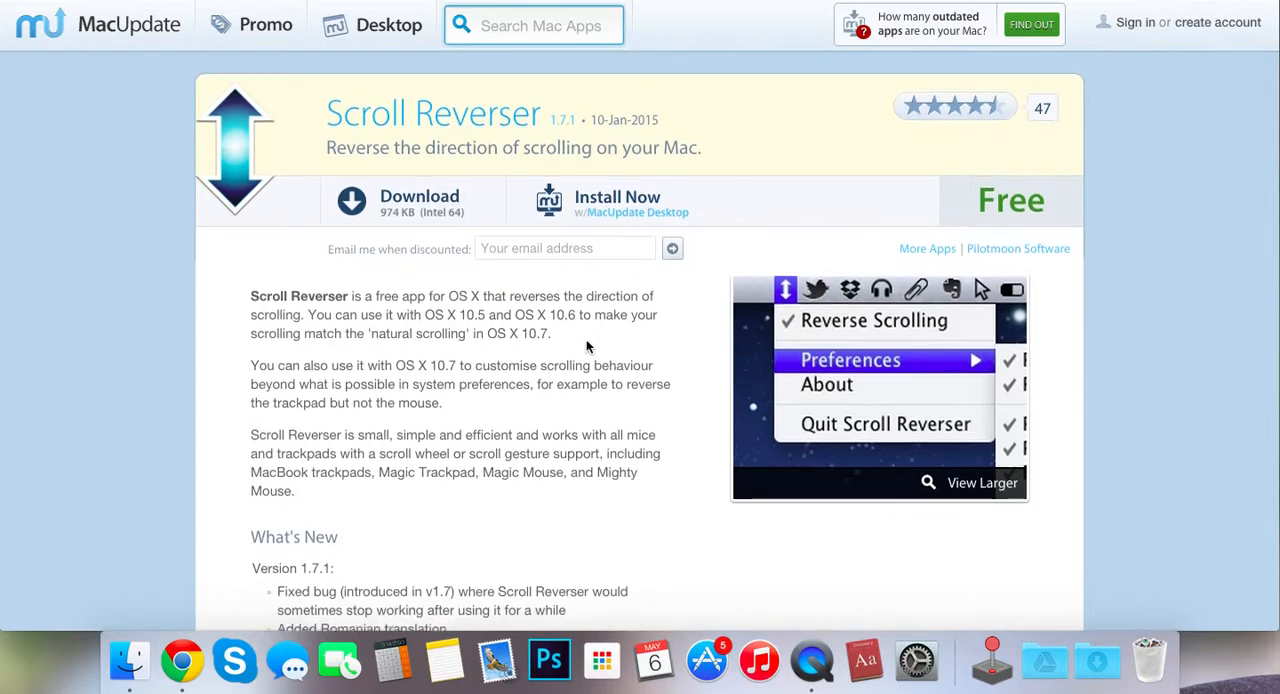
{"action": "scroll", "scroll_direction": "down", "scroll_amount": 3}
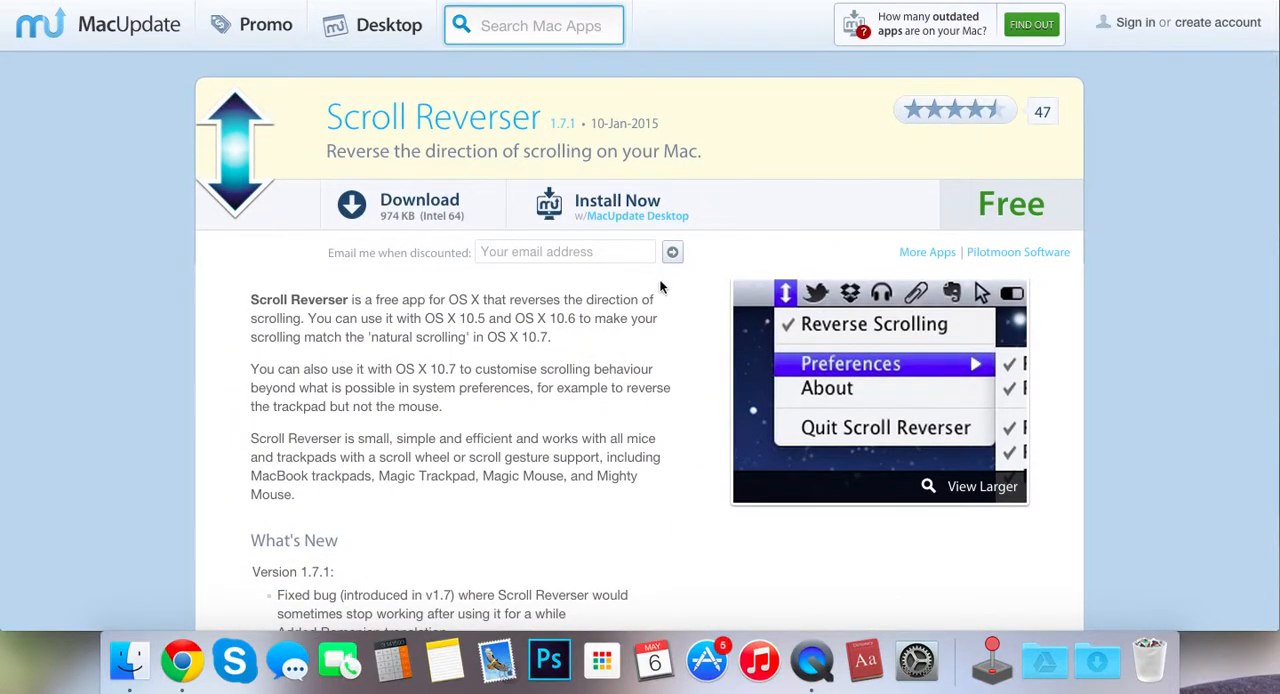
{"action": "mouse_move", "coordinate": [364, 187]}
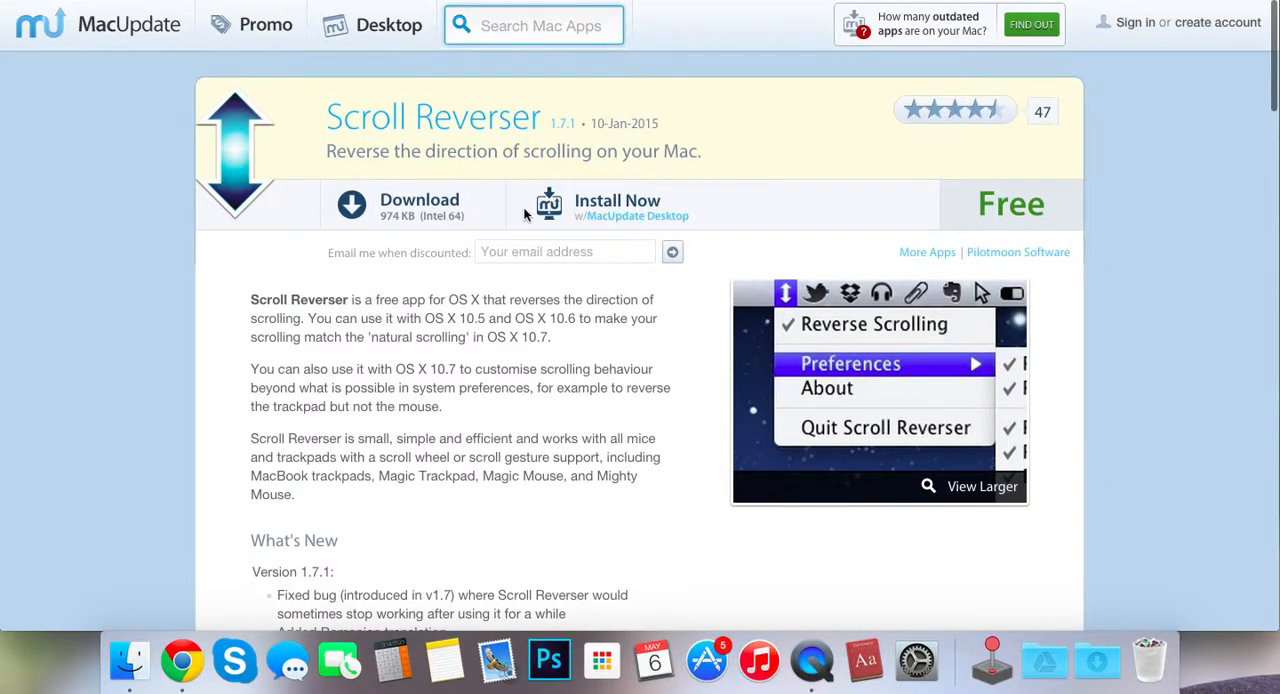
{"action": "mouse_move", "coordinate": [419, 205]}
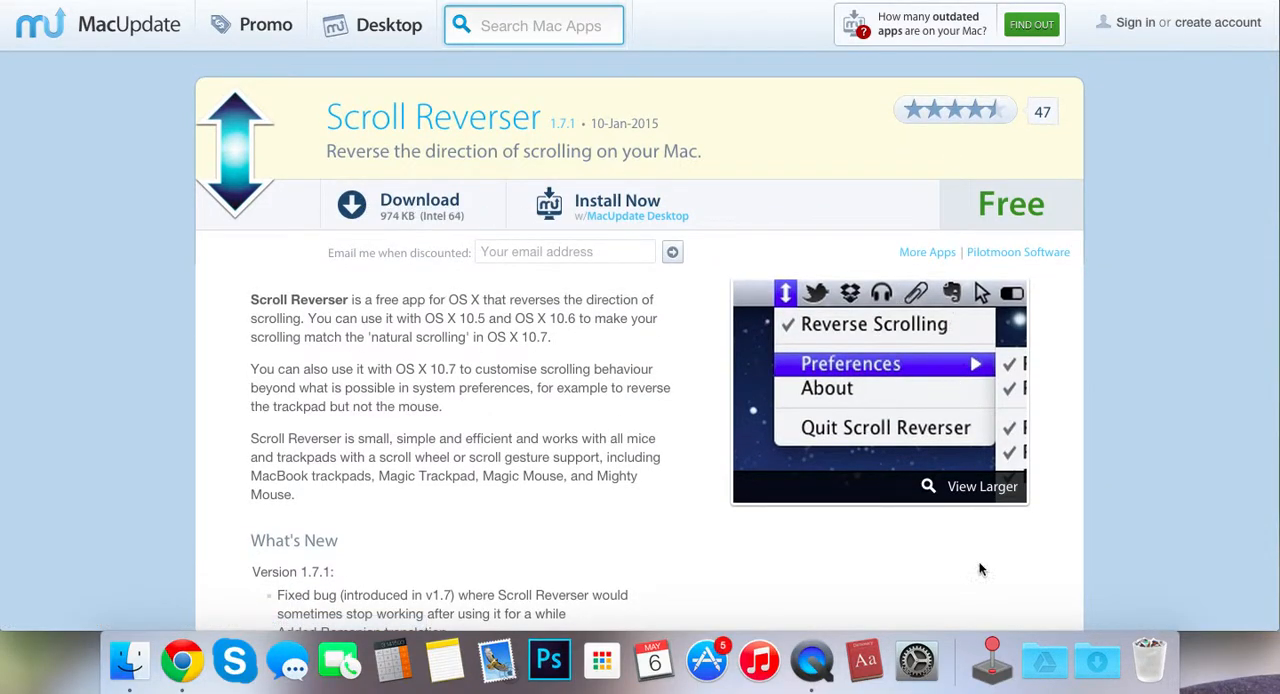
{"action": "mouse_move", "coordinate": [1097, 655]}
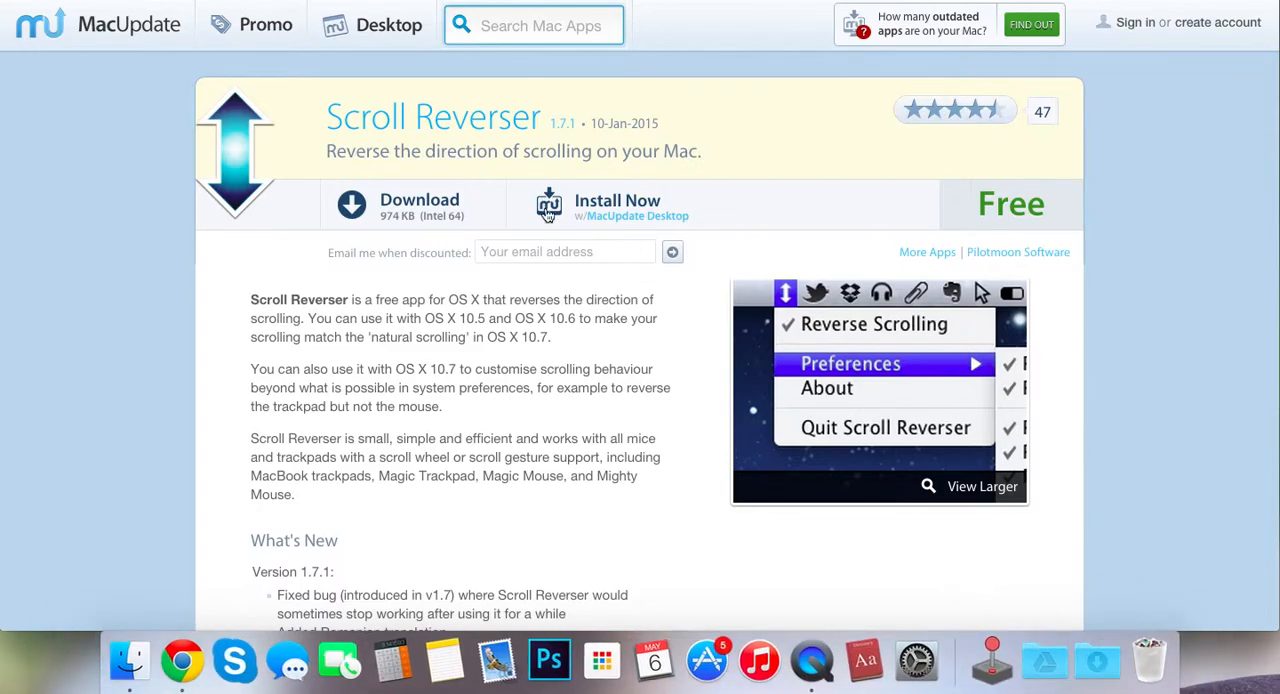
{"action": "left_click", "coordinate": [419, 205]}
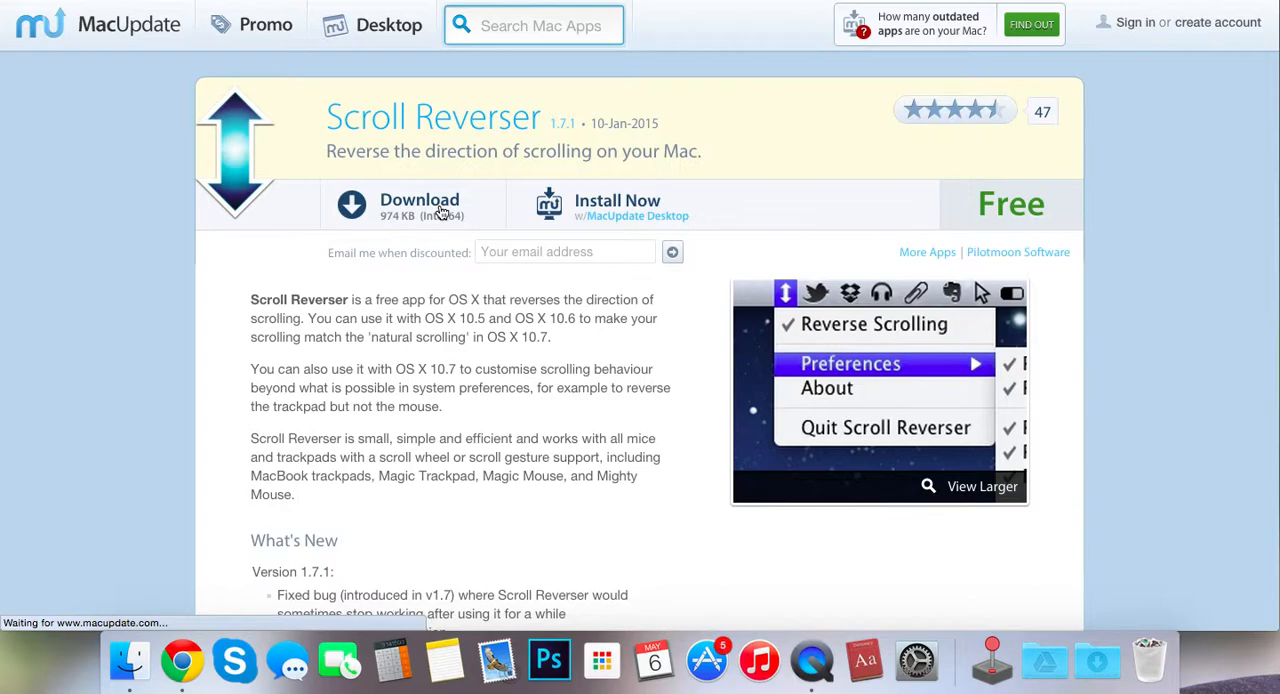
{"action": "left_click", "coordinate": [419, 204]}
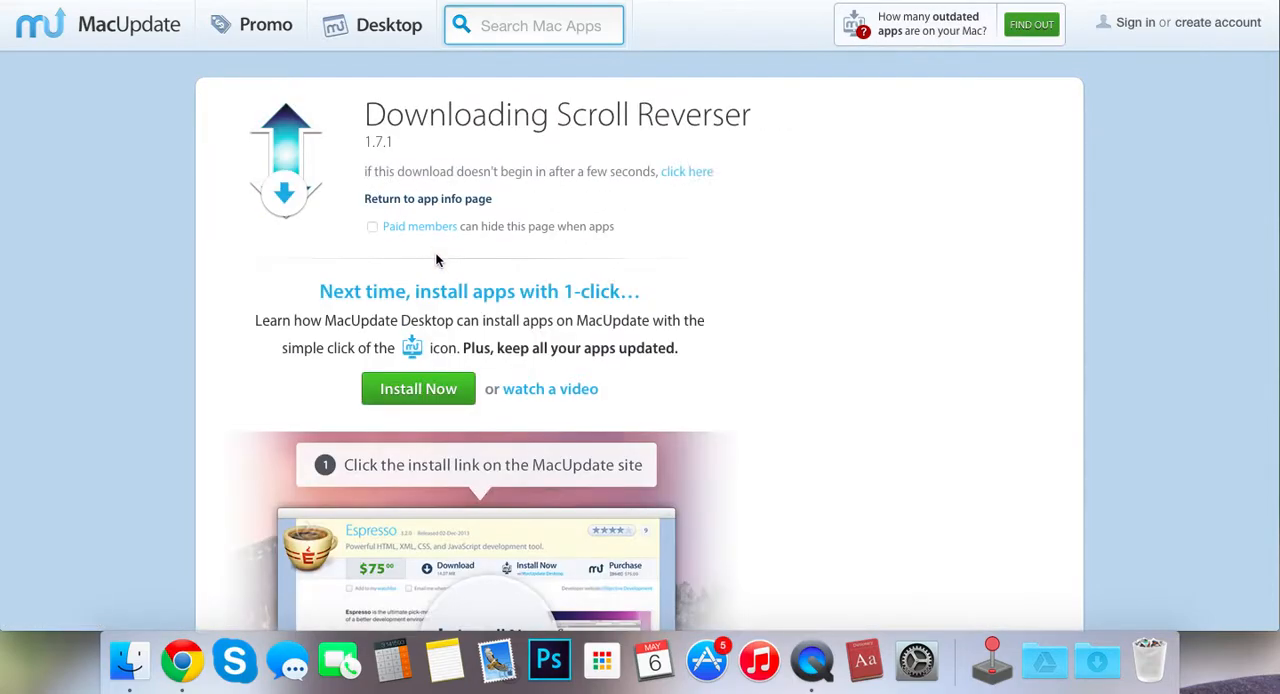
{"action": "mouse_move", "coordinate": [147, 550]}
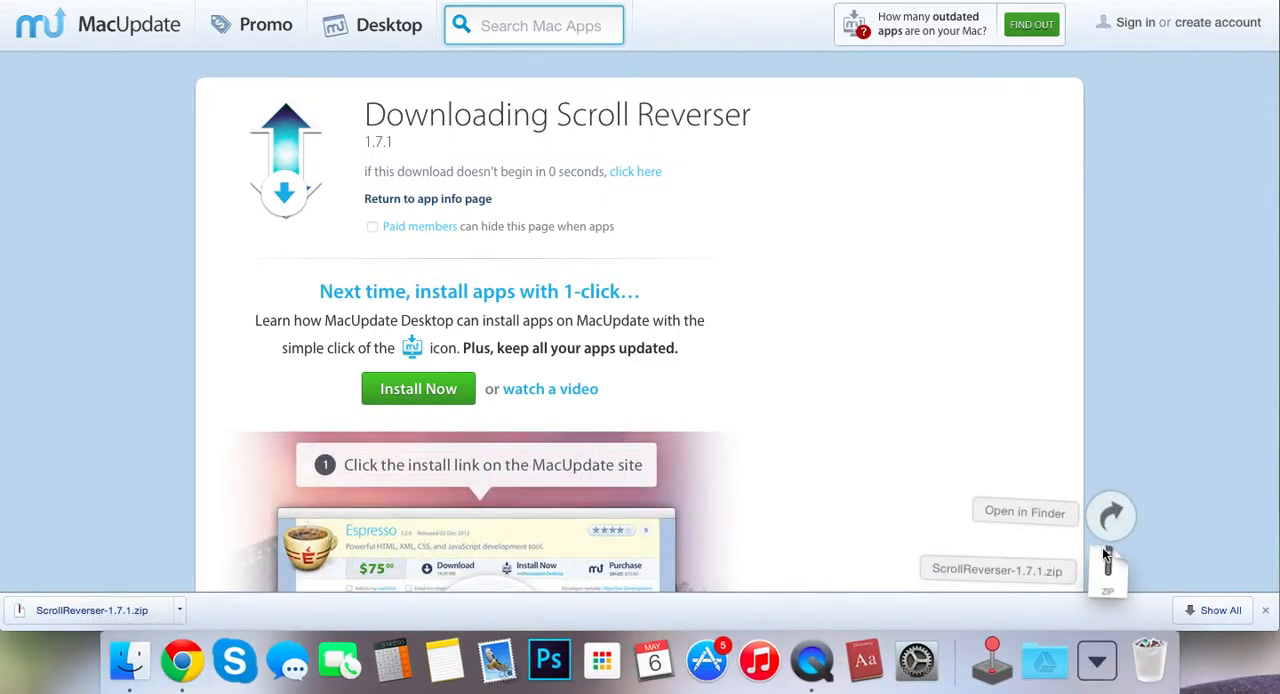
{"action": "left_click", "coordinate": [1024, 511]}
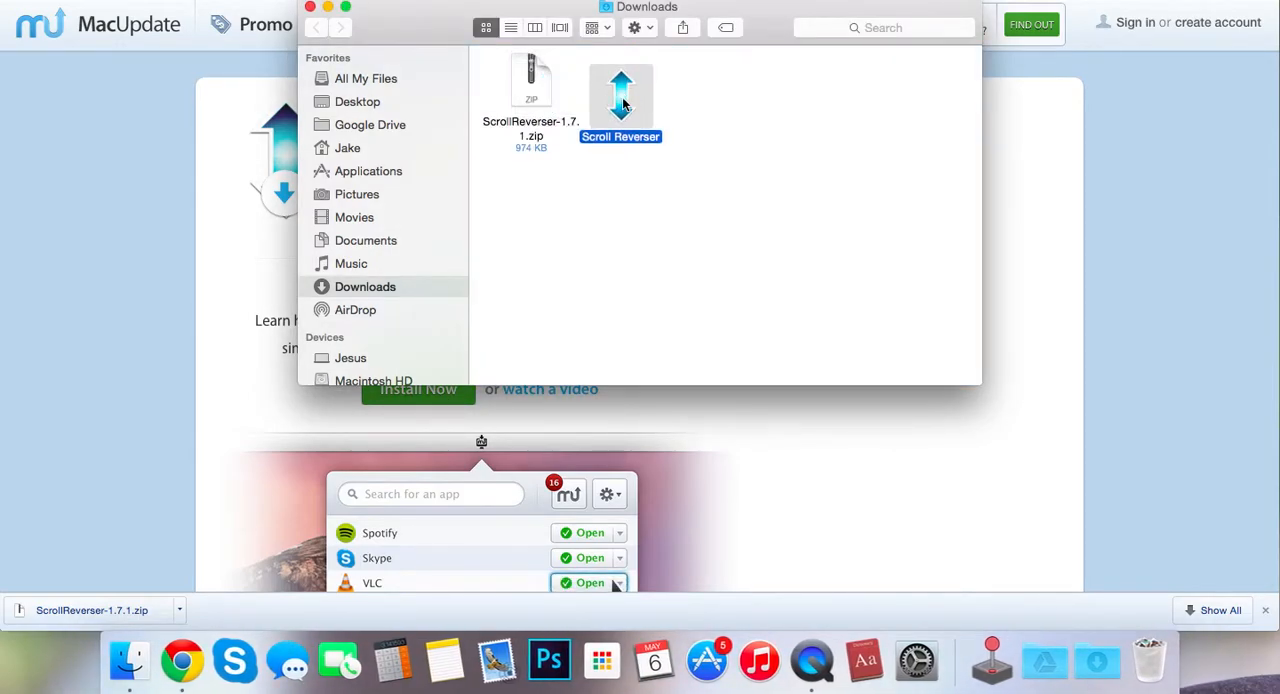
- Drag in the Finder window while launching Scroll Reverser from Downloads
{"action": "left_click_drag", "start_coordinate": [531, 80], "coordinate": [712, 290]}
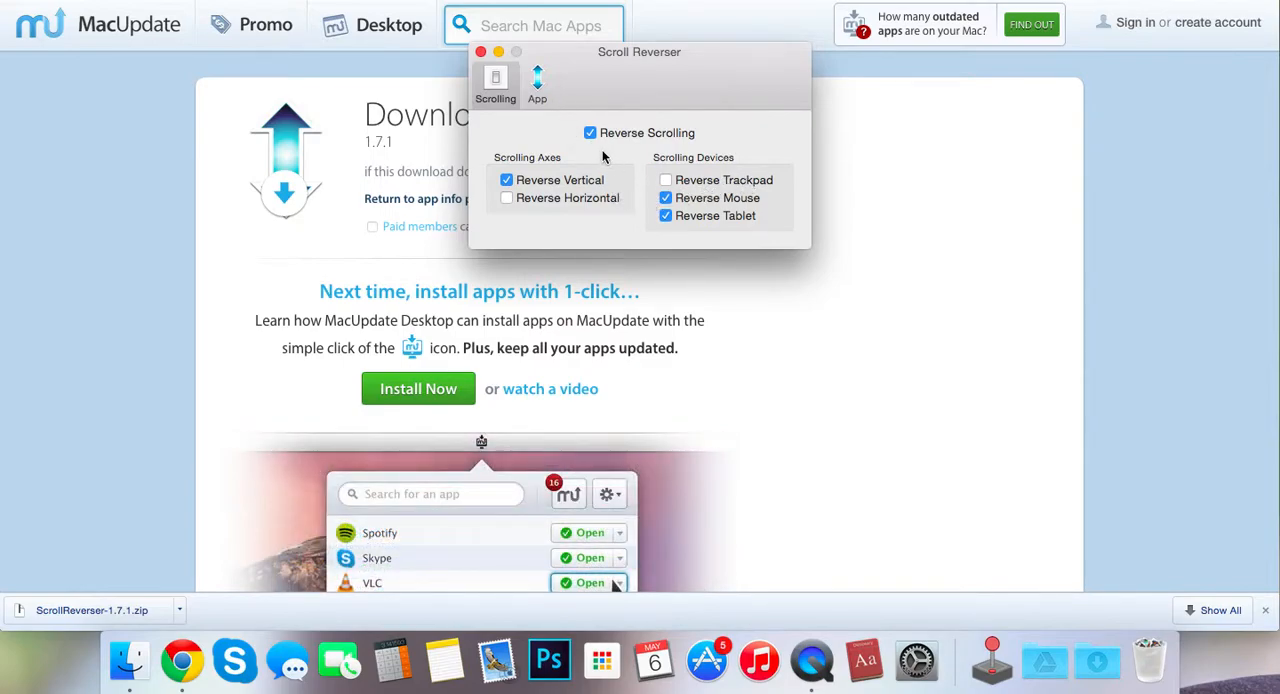
- Show Scroll Reverser's App tab with Start at login and Show in menu bar
{"action": "left_click", "coordinate": [537, 85]}
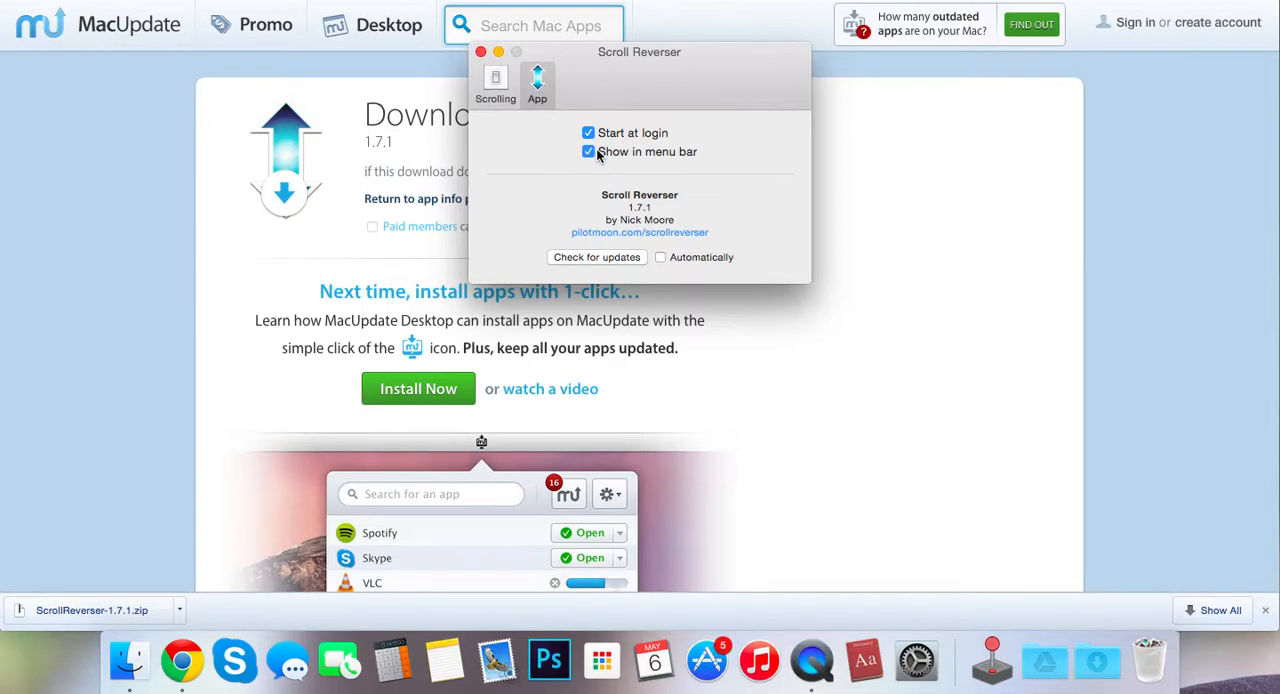
- Untick Show in menu bar, acknowledge the hidden-icon alert, and return to Scrolling settings
{"action": "left_click", "coordinate": [588, 151]}
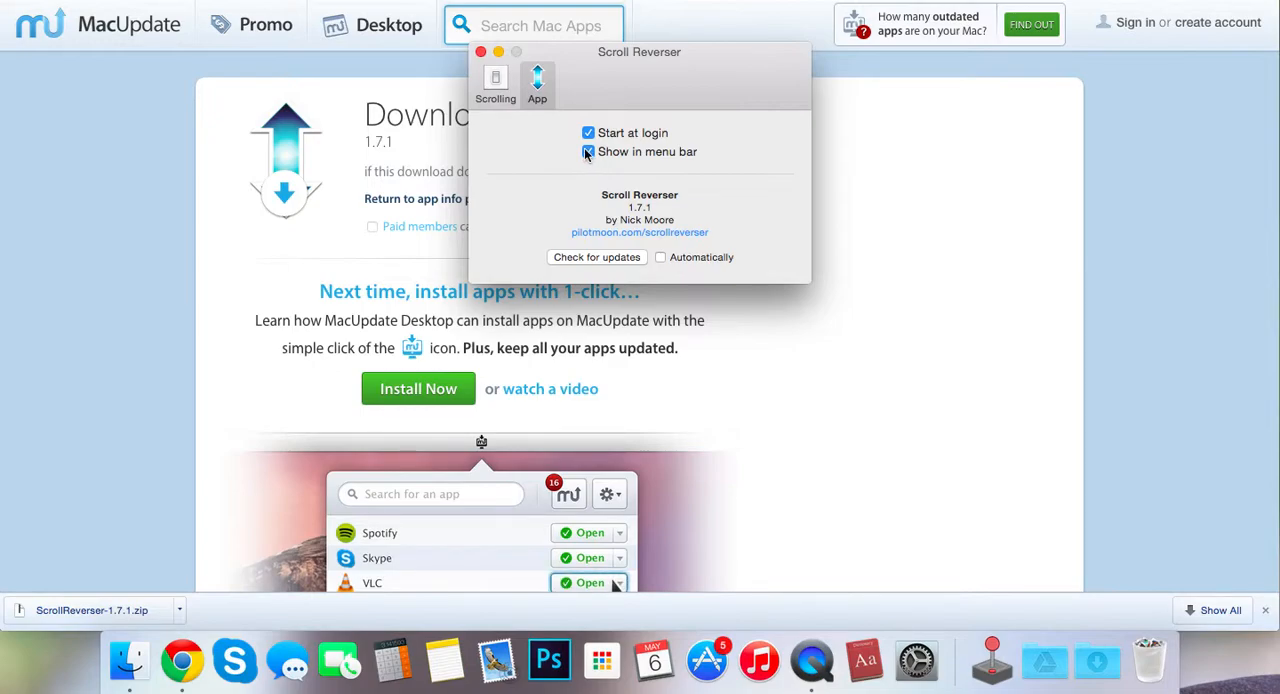
{"action": "left_click", "coordinate": [588, 151]}
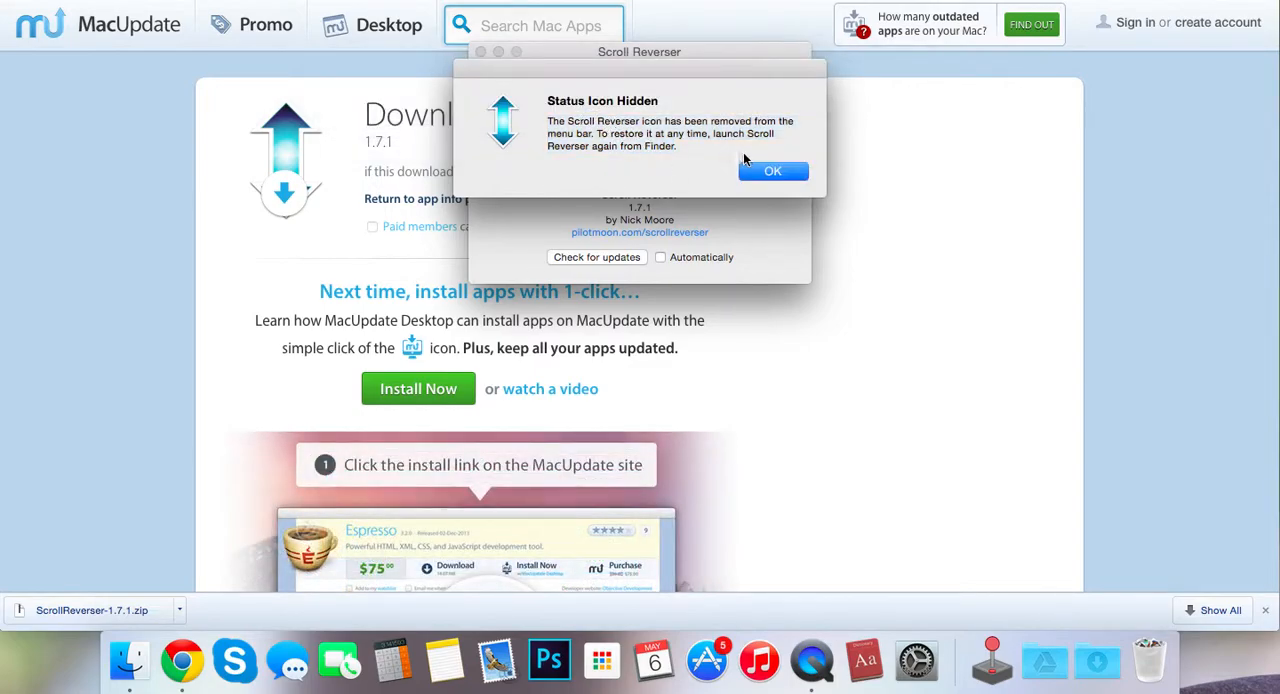
{"action": "left_click", "coordinate": [772, 170]}
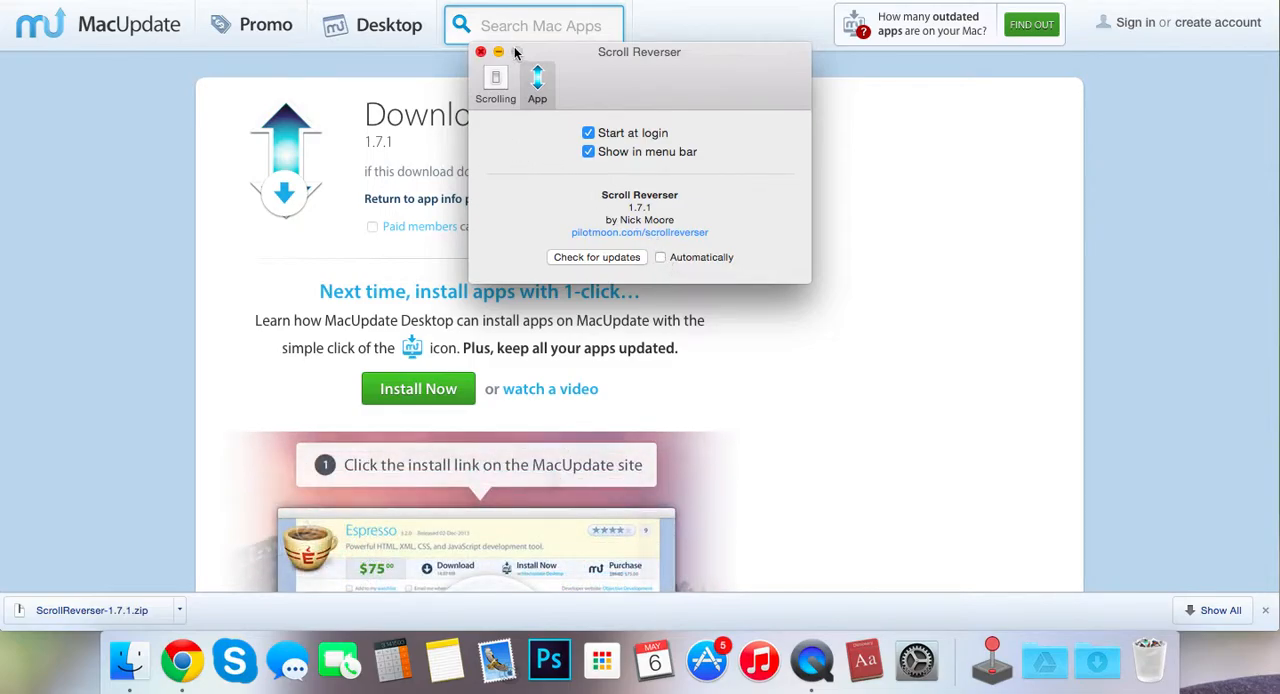
{"action": "left_click", "coordinate": [495, 82]}
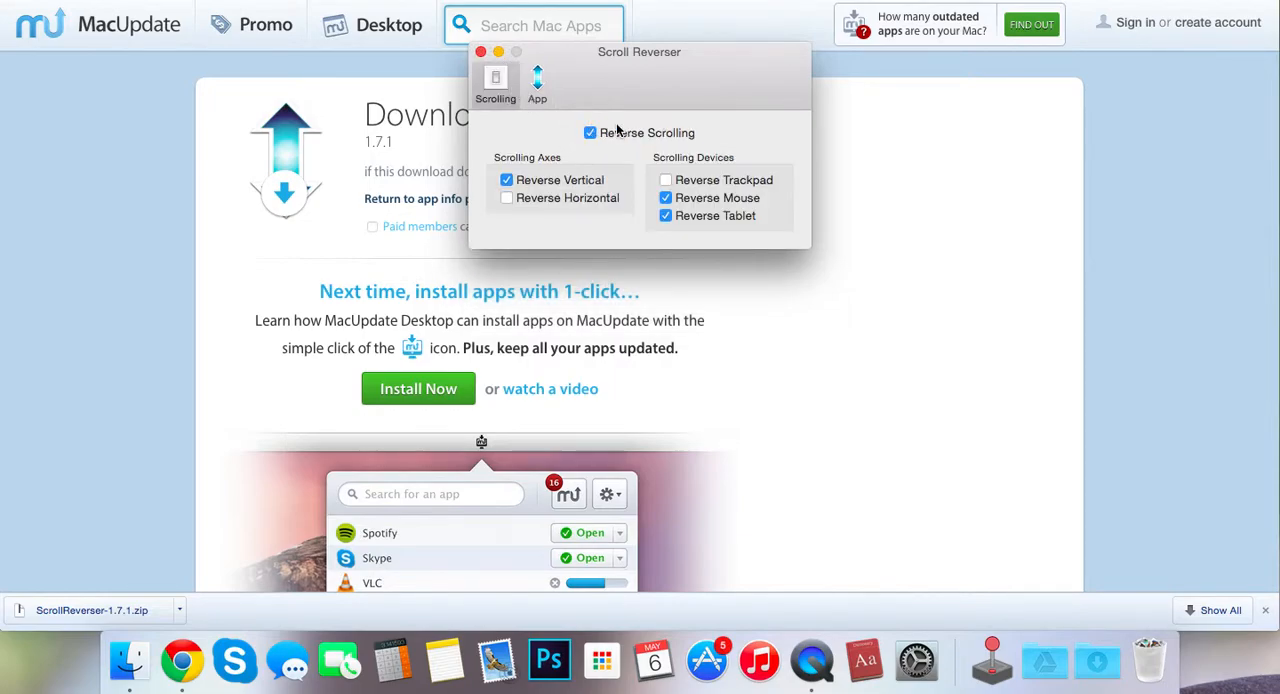